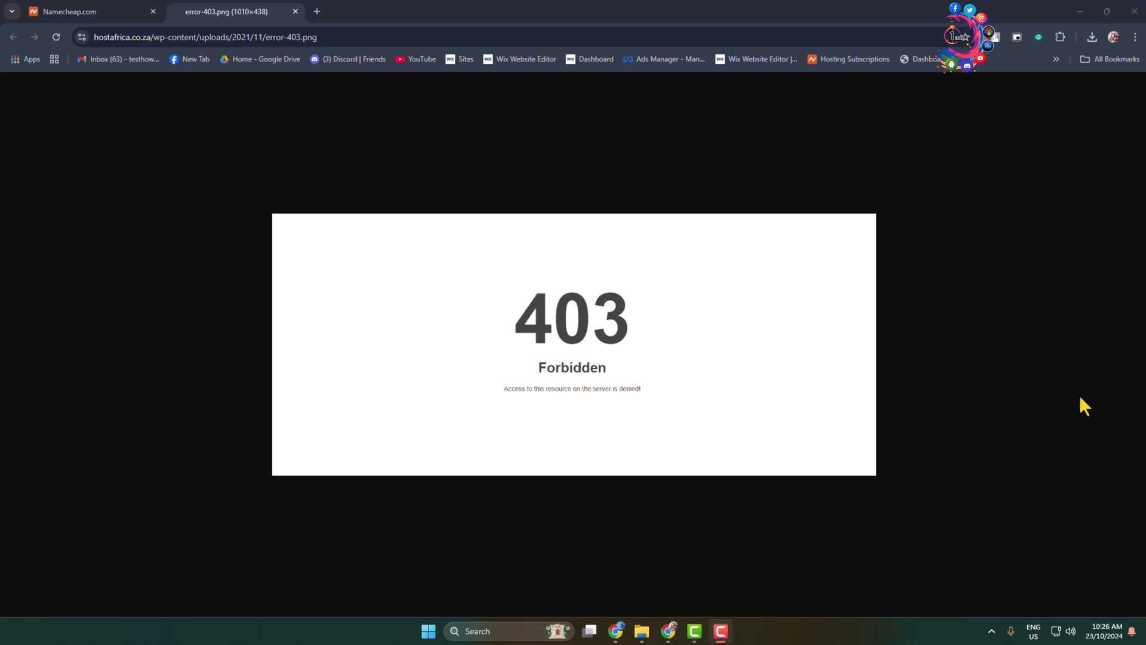
mouse_move(232, 26)
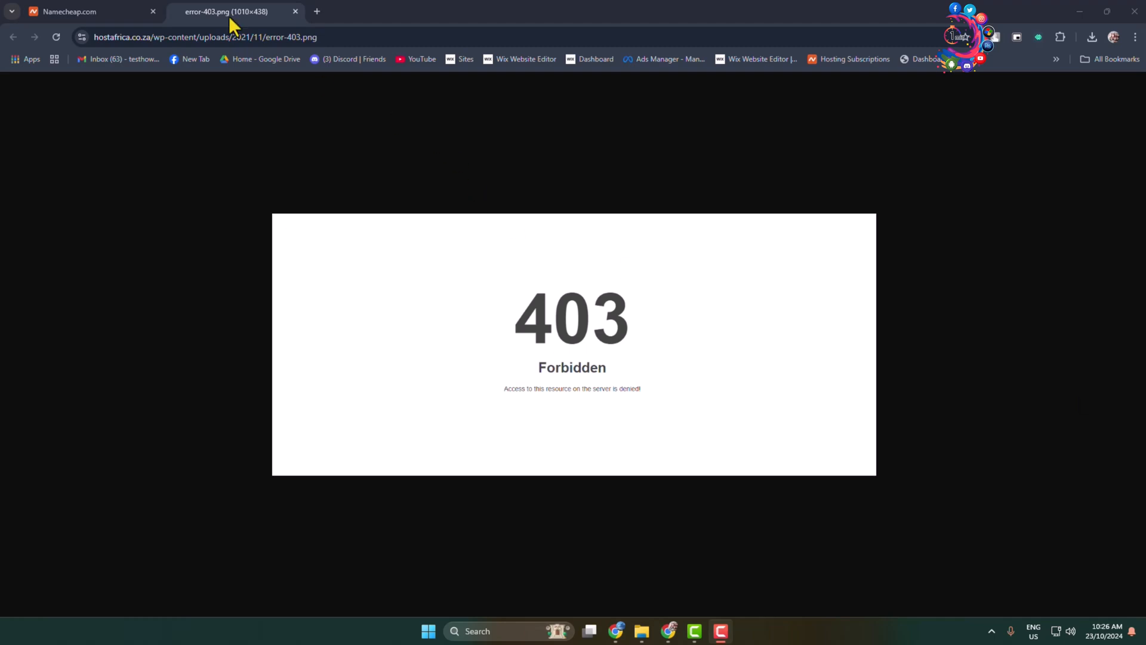
Go back to the cPanel tools page and launch File Manager.
click(88, 11)
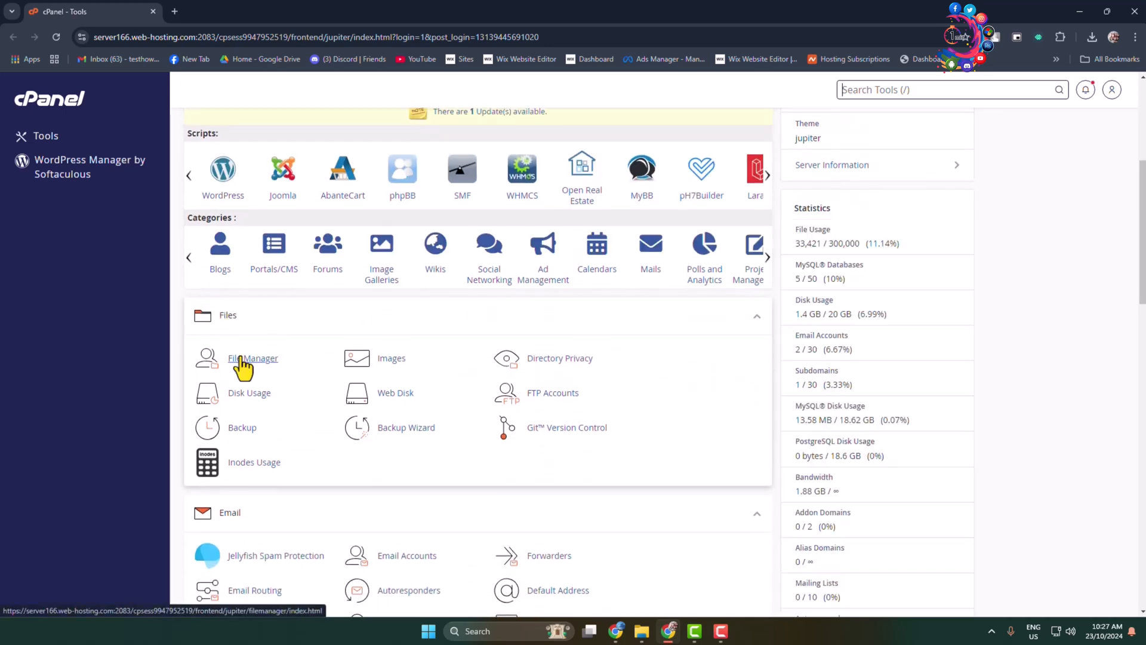
click(252, 358)
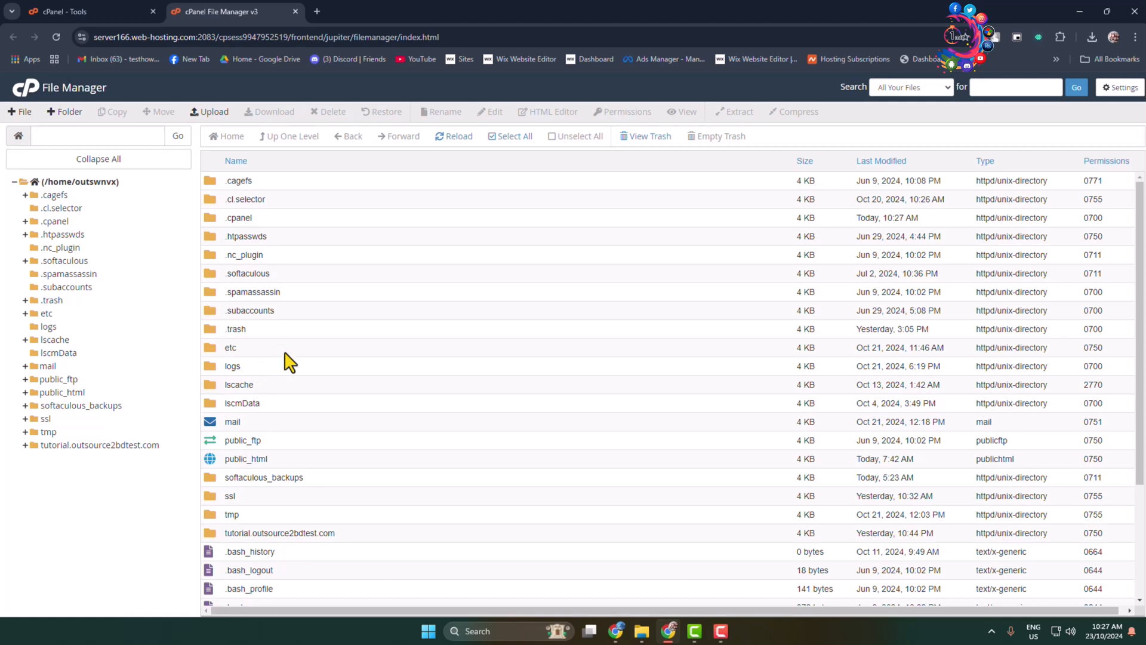
mouse_move(305, 374)
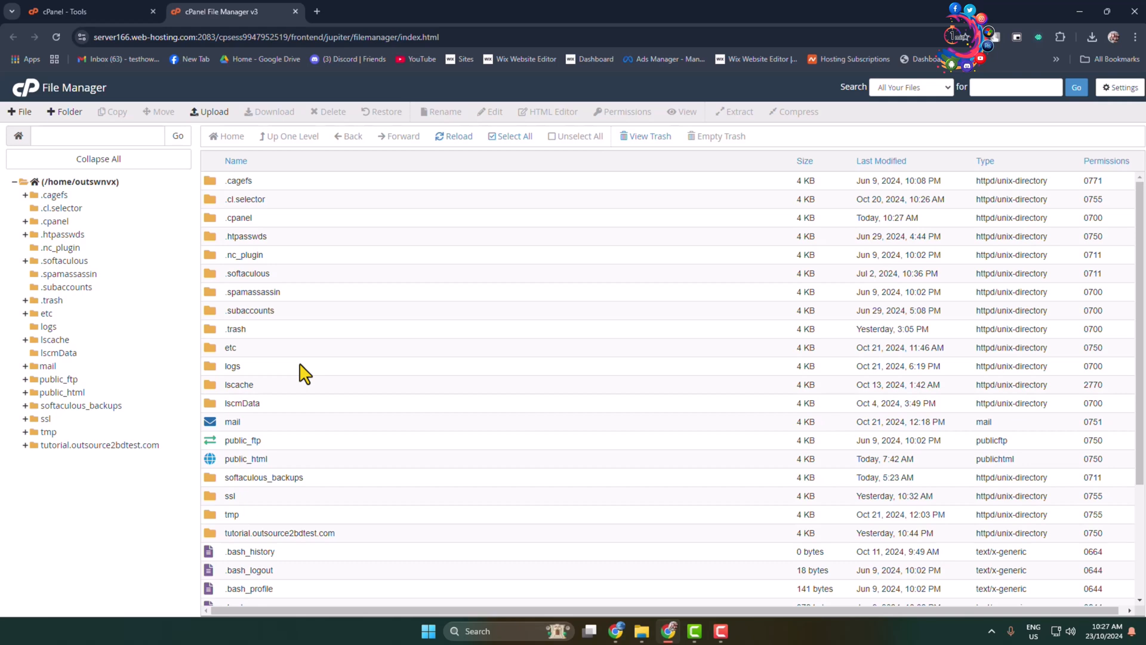
mouse_move(322, 374)
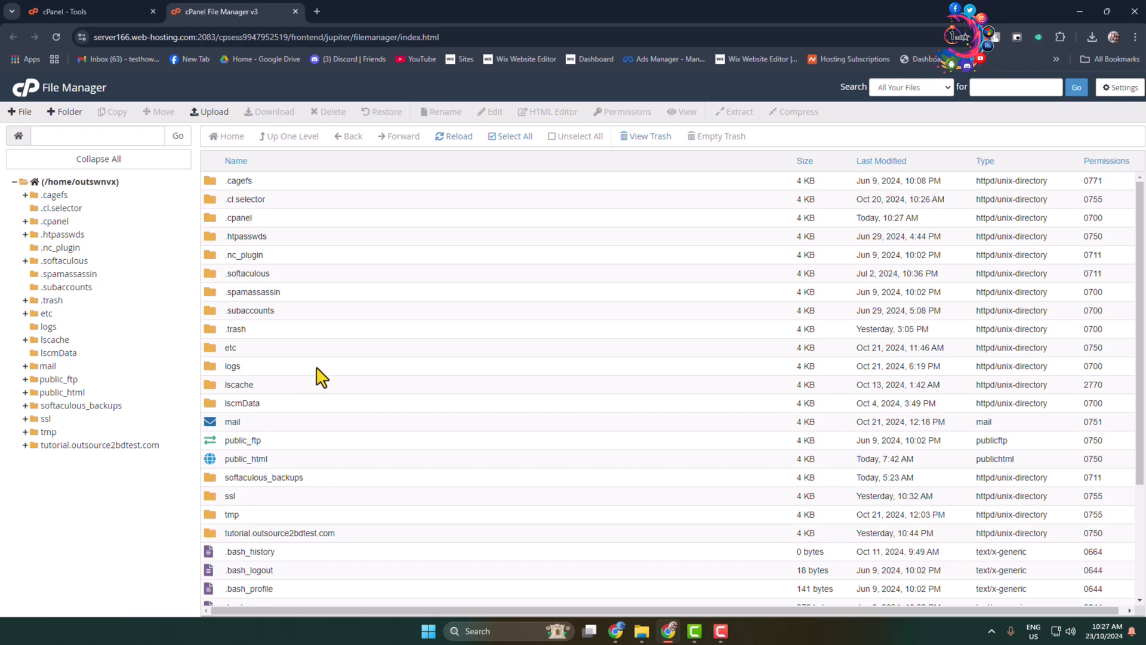
mouse_move(218, 473)
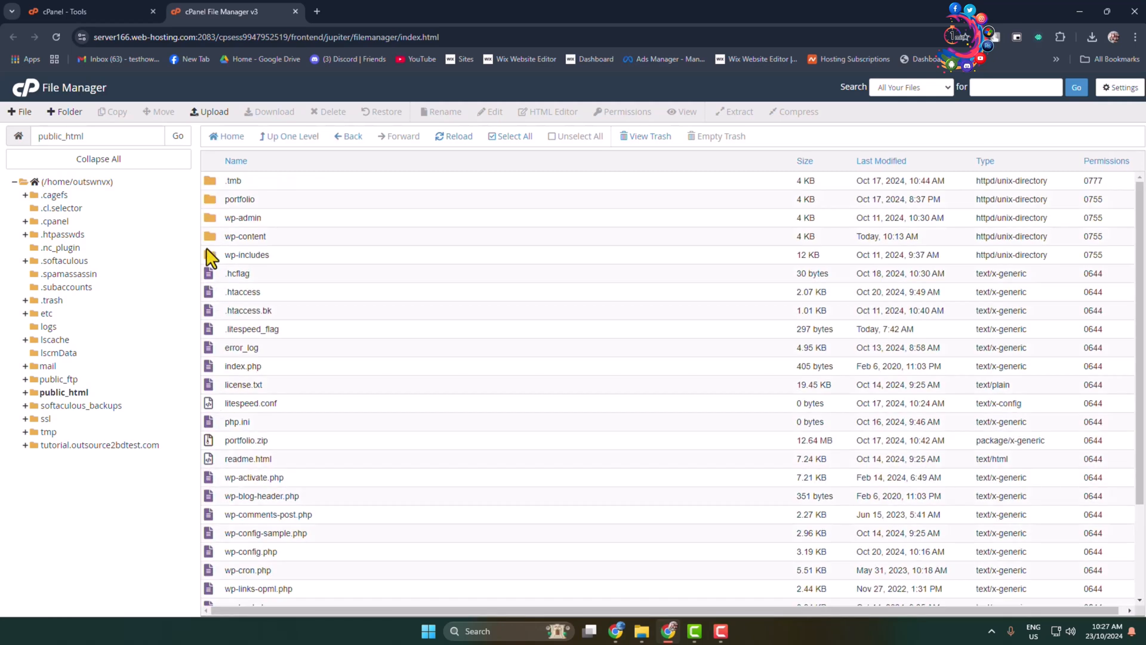
mouse_move(212, 245)
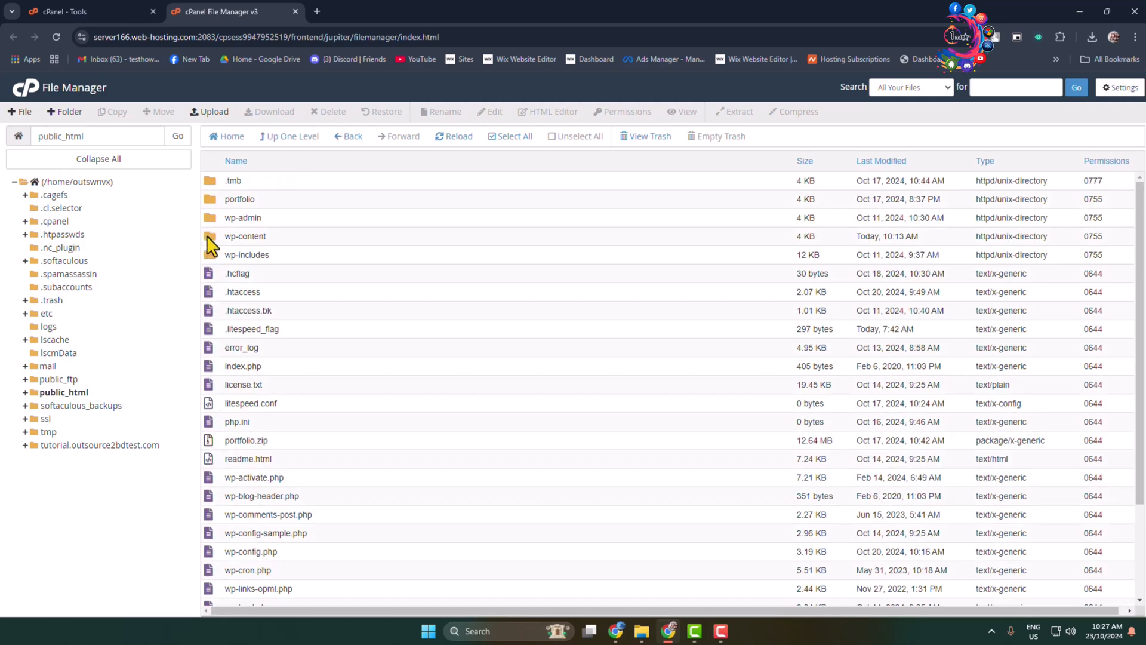
Enter the wp-content folder and select its index.php file.
double_click(244, 236)
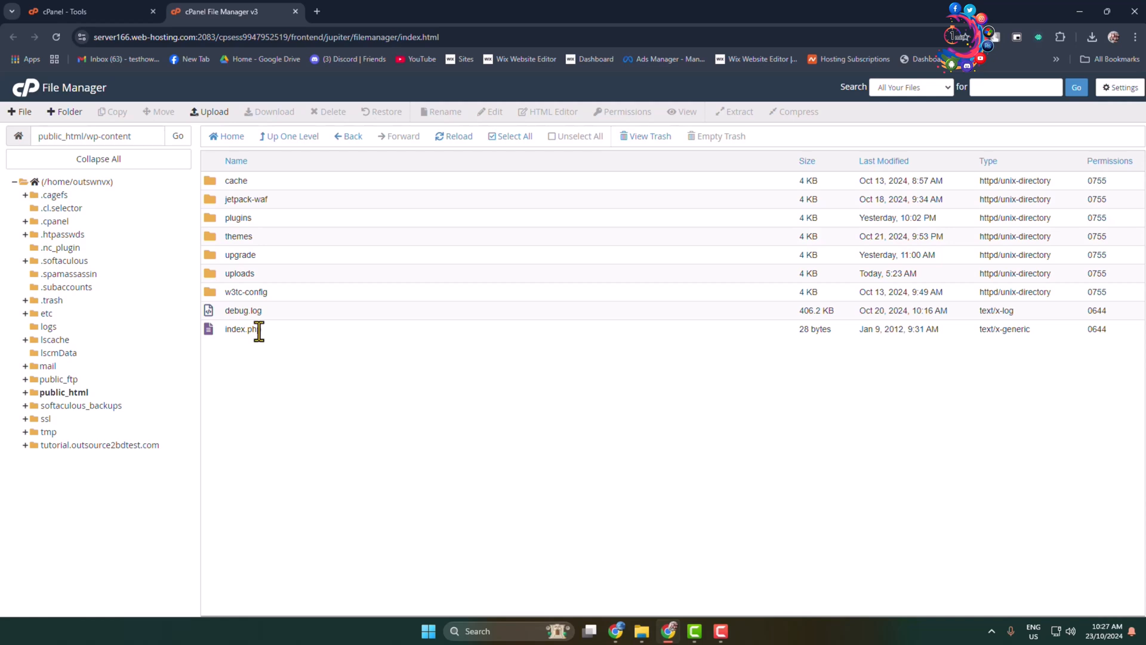
click(242, 329)
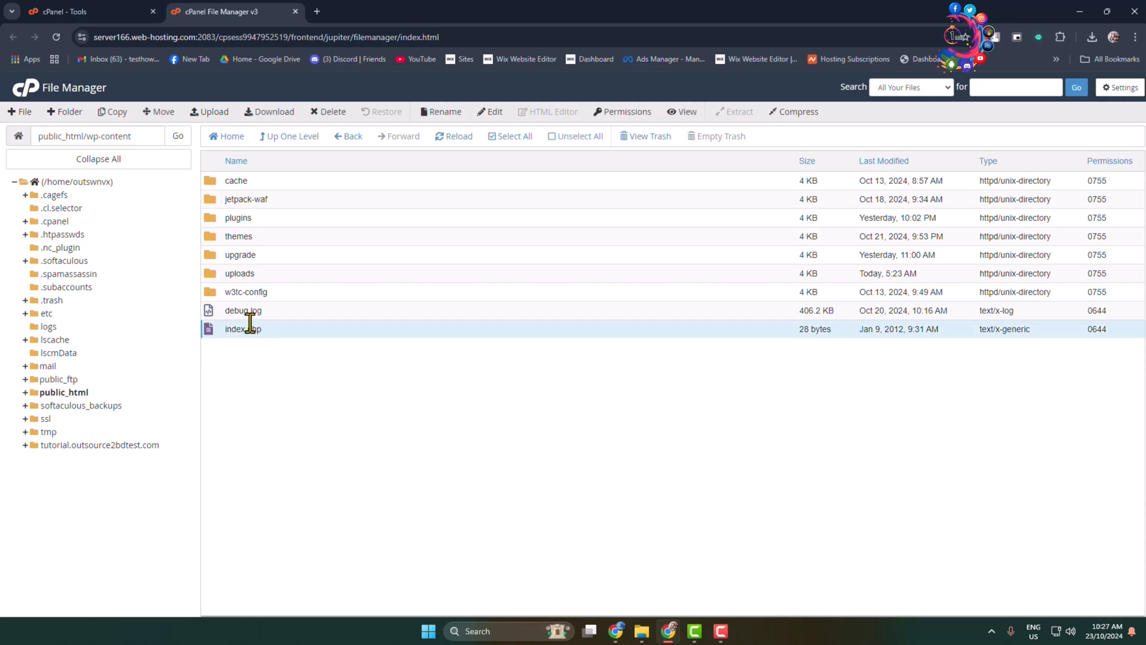
mouse_move(256, 344)
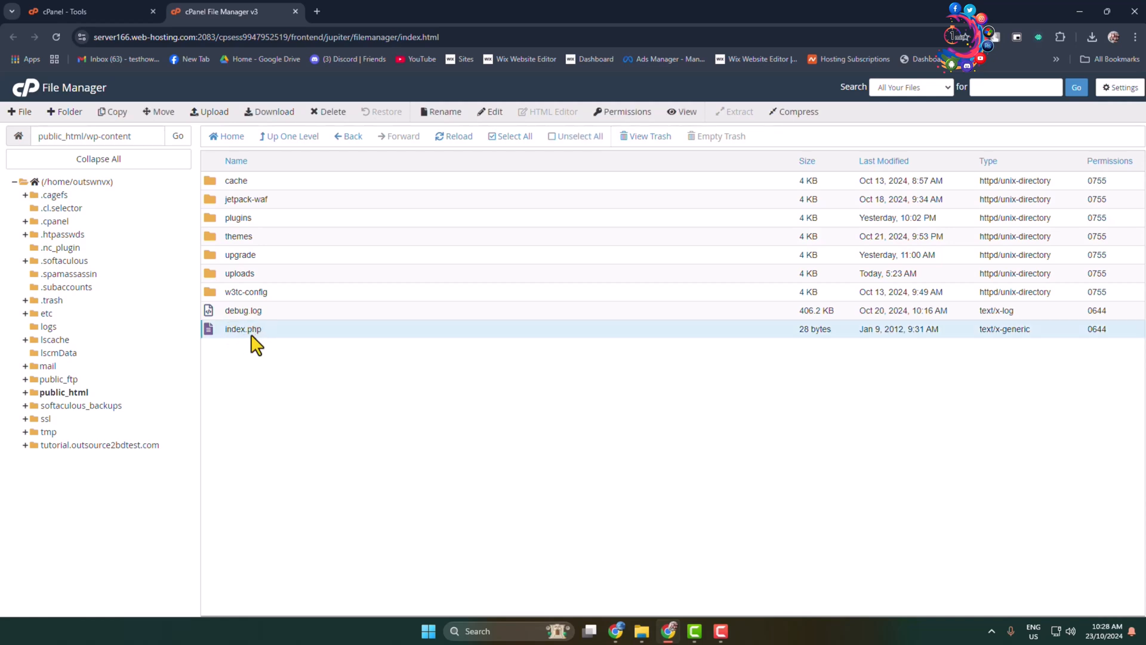
mouse_move(243, 328)
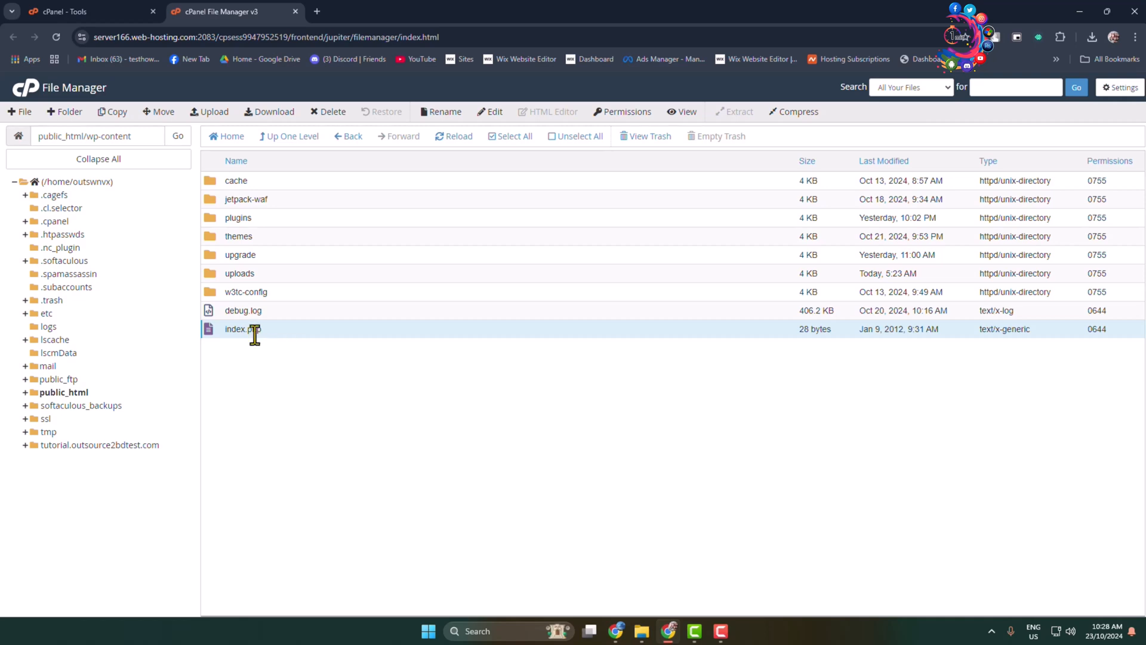
Open the Change Permissions dialog for index.php from its context menu.
right_click(242, 328)
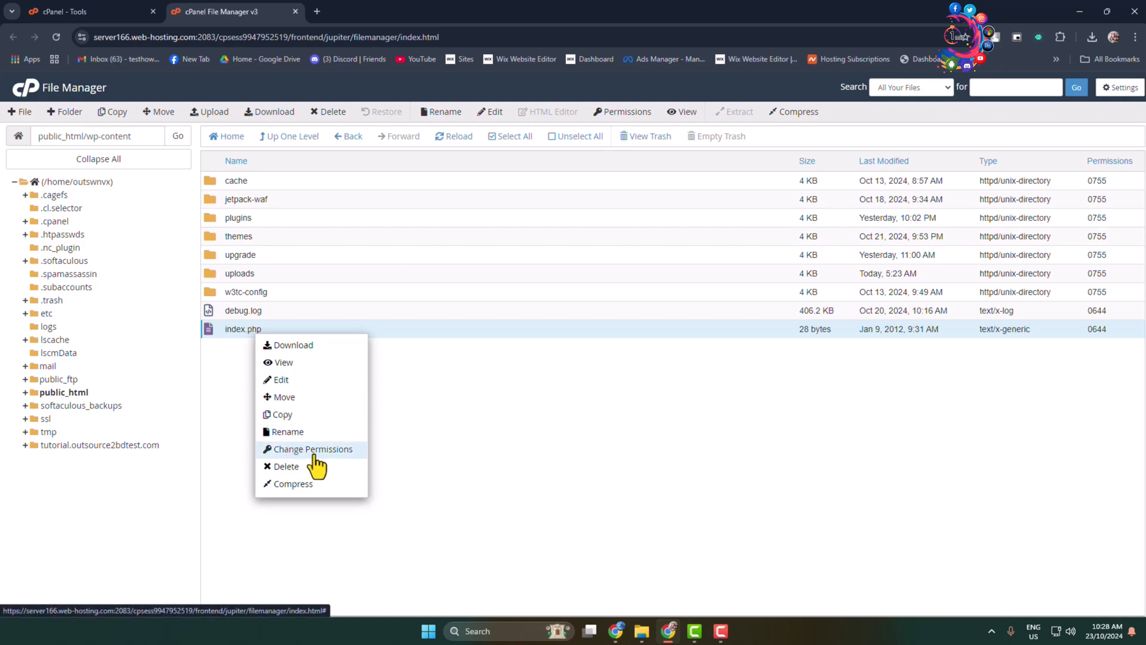
click(312, 449)
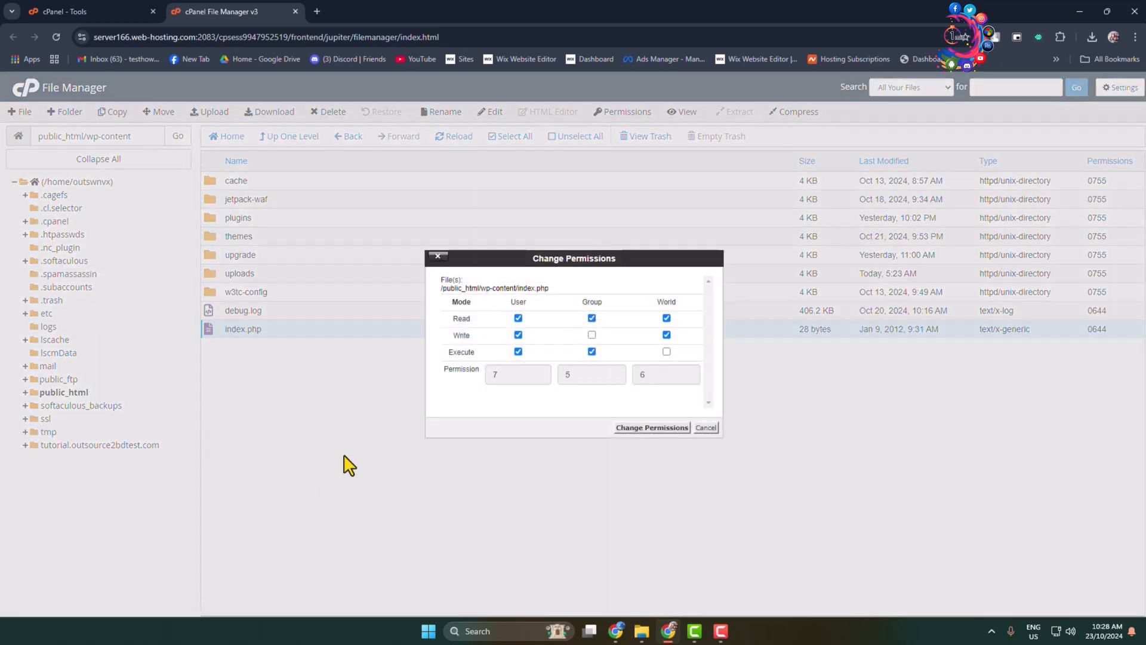
mouse_move(286, 364)
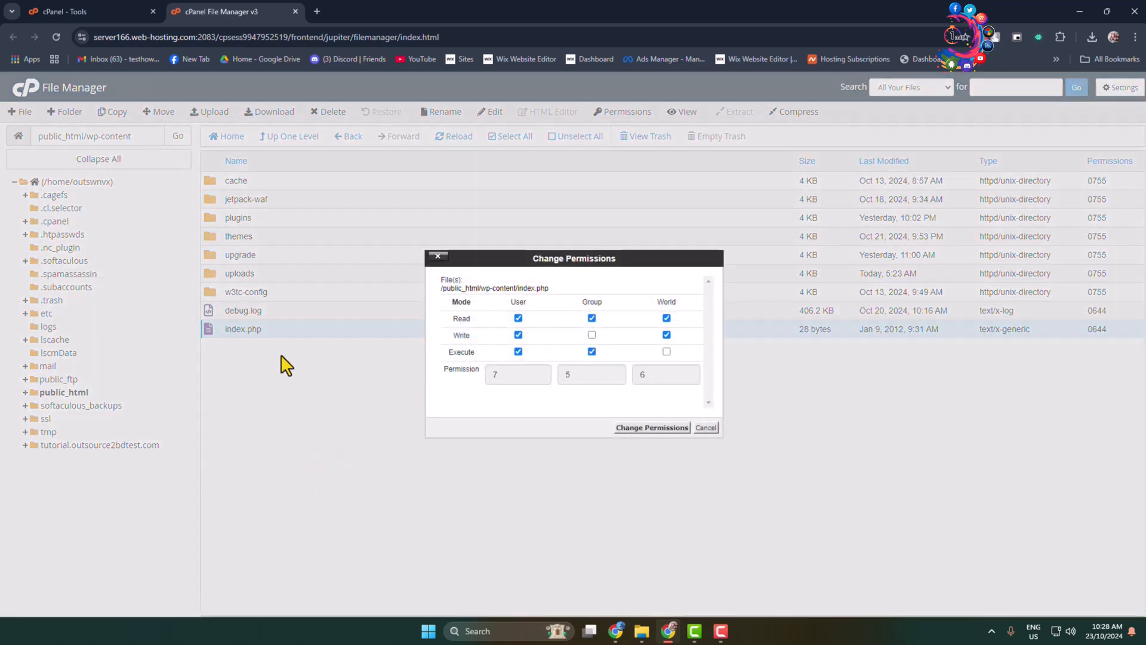
mouse_move(568, 312)
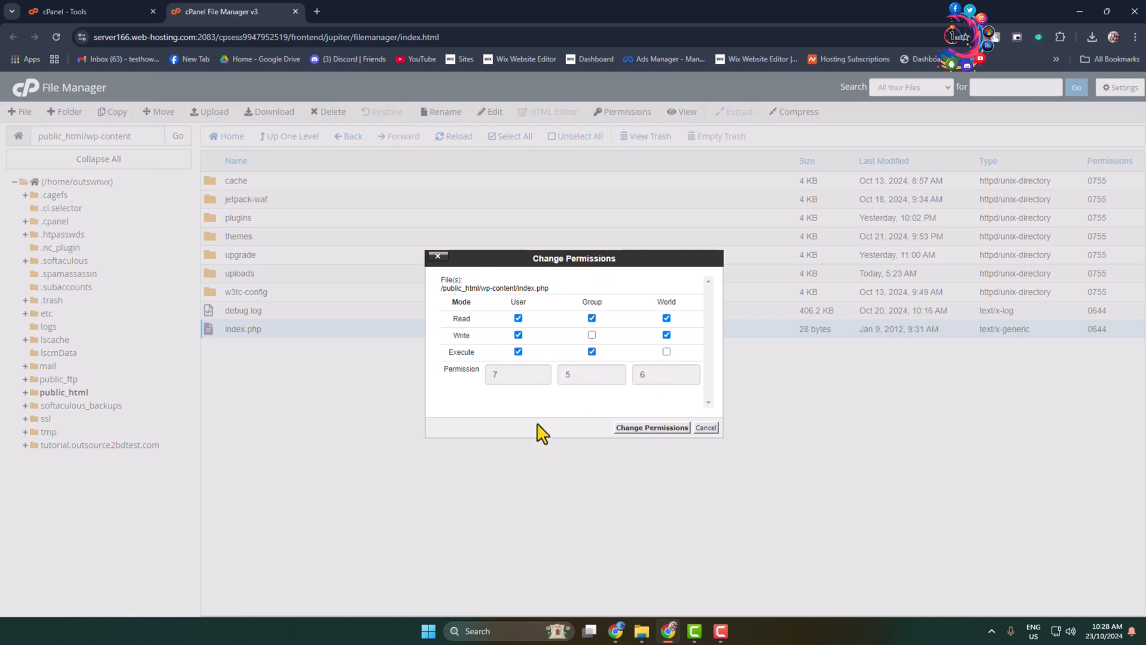
mouse_move(608, 251)
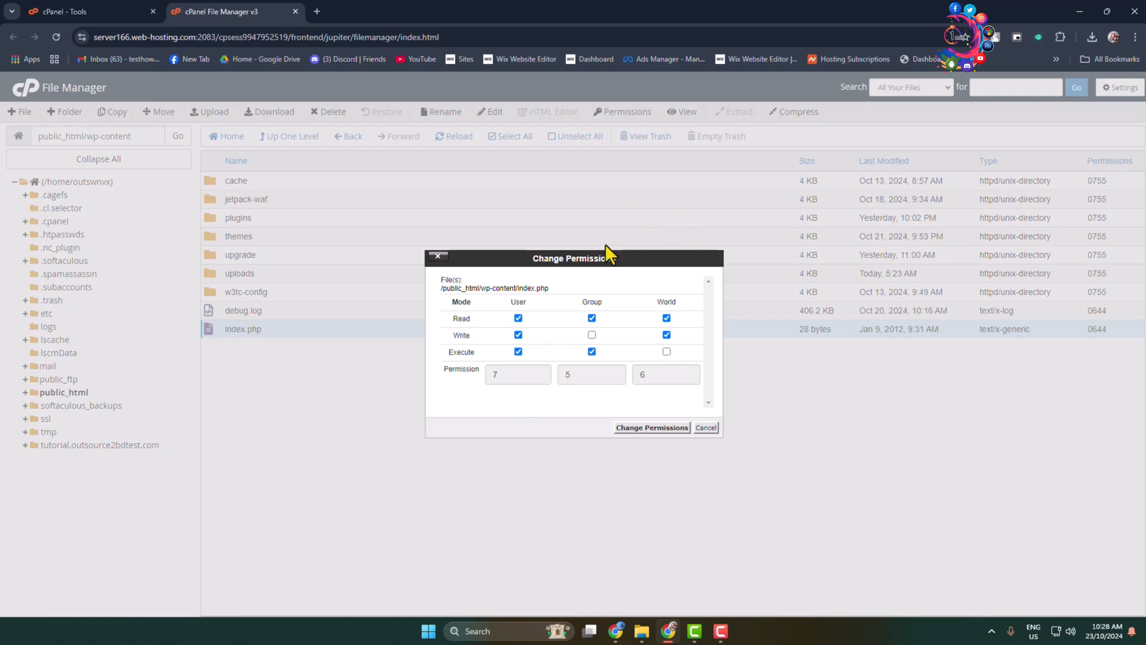
Clear the extra execute and write boxes so index.php reads 644, and apply it.
click(518, 352)
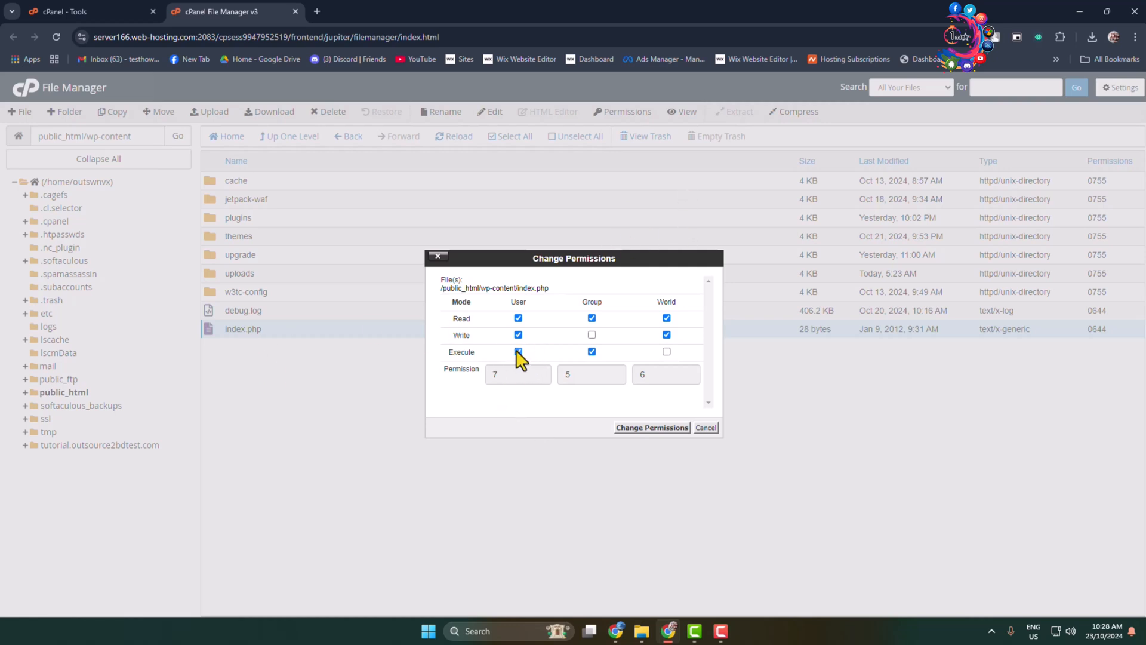
click(518, 352)
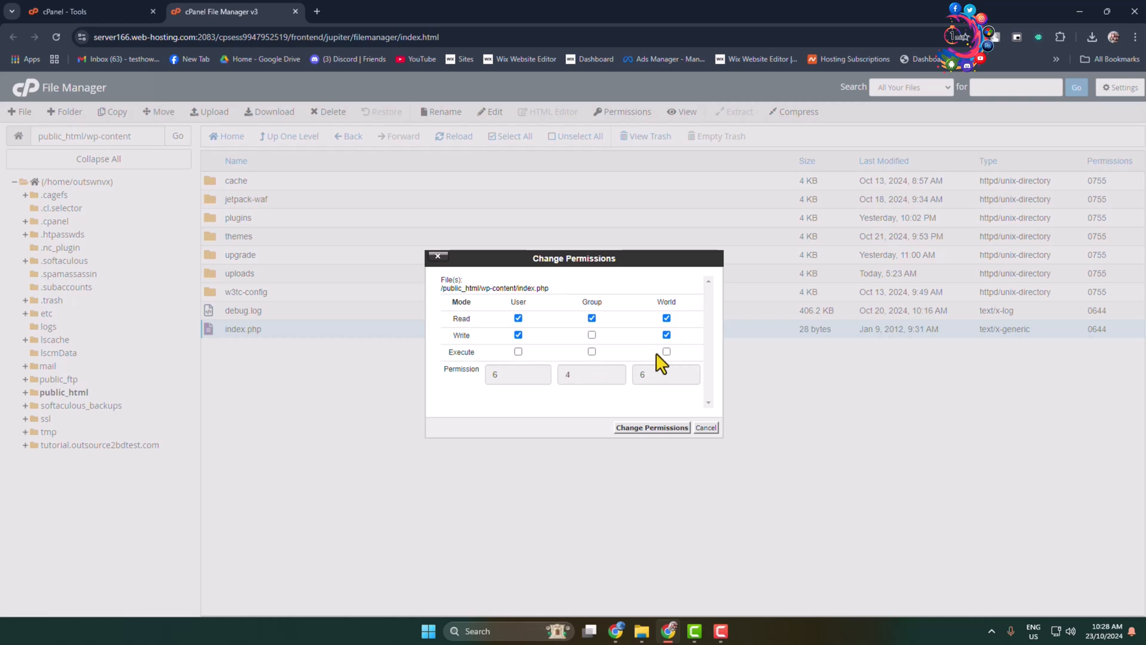
click(665, 335)
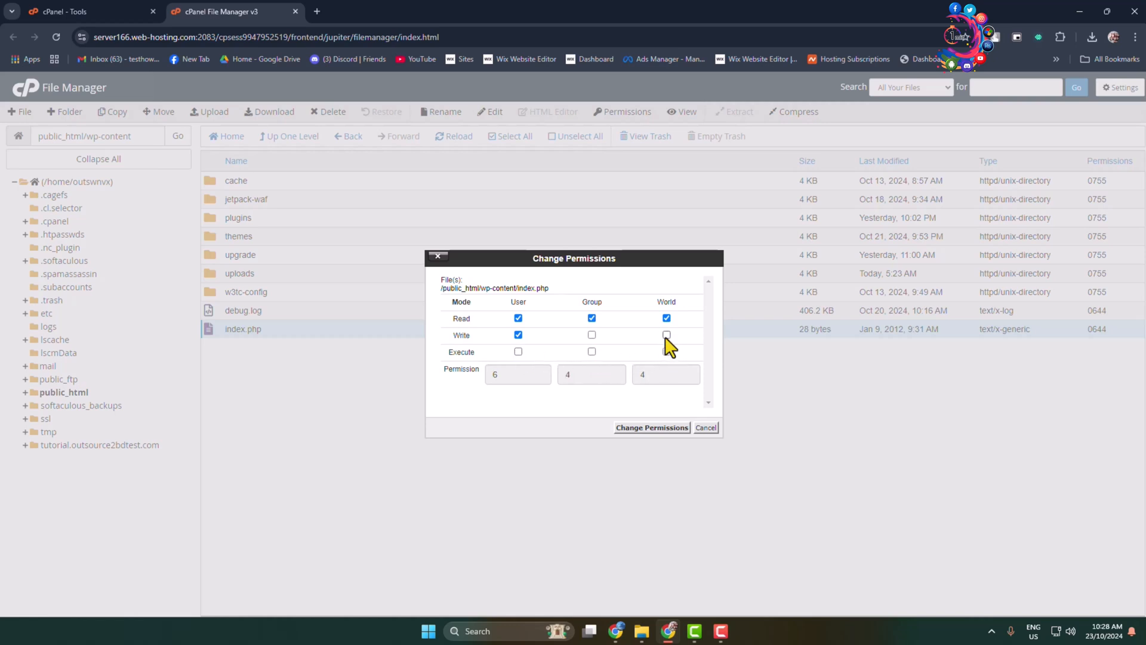
click(666, 318)
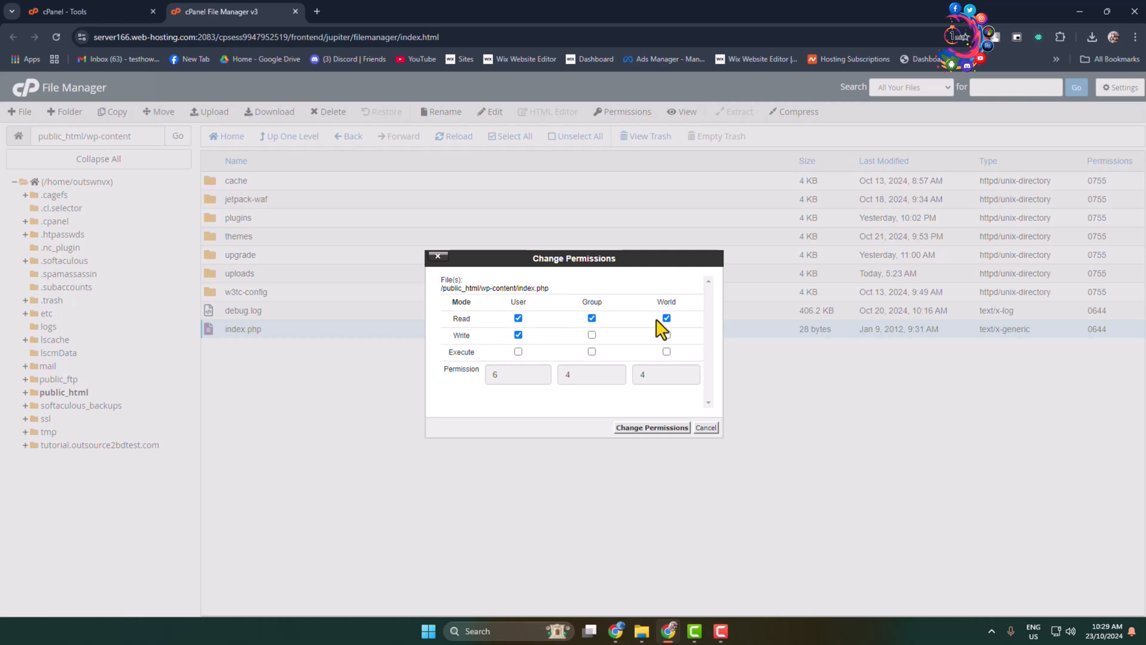
mouse_move(529, 317)
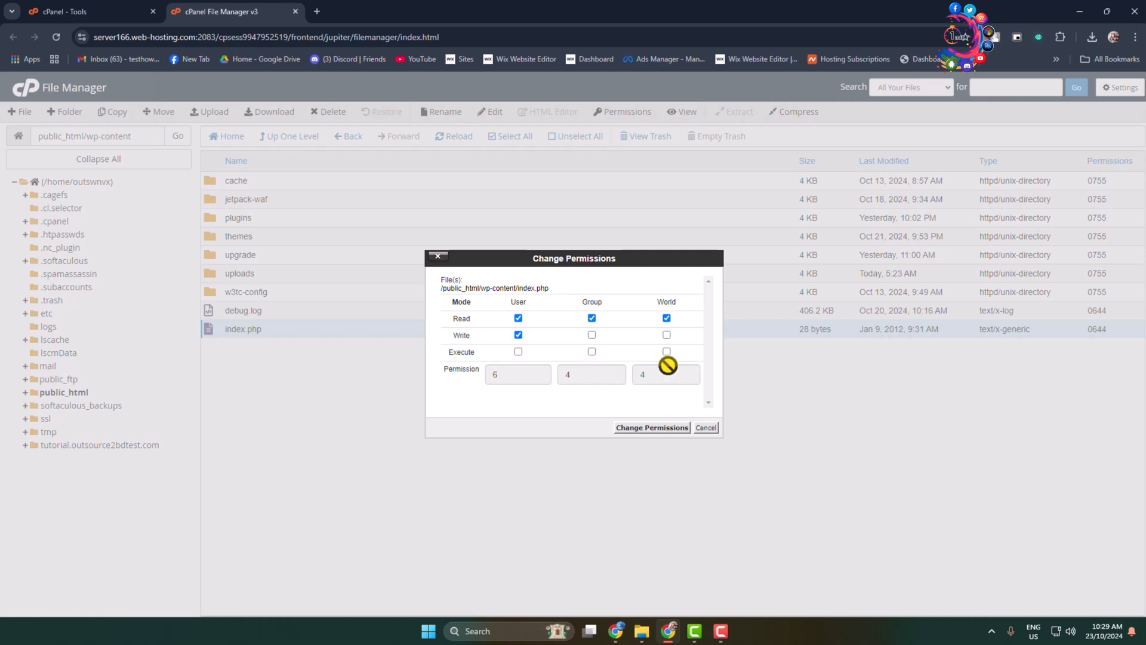
mouse_move(671, 404)
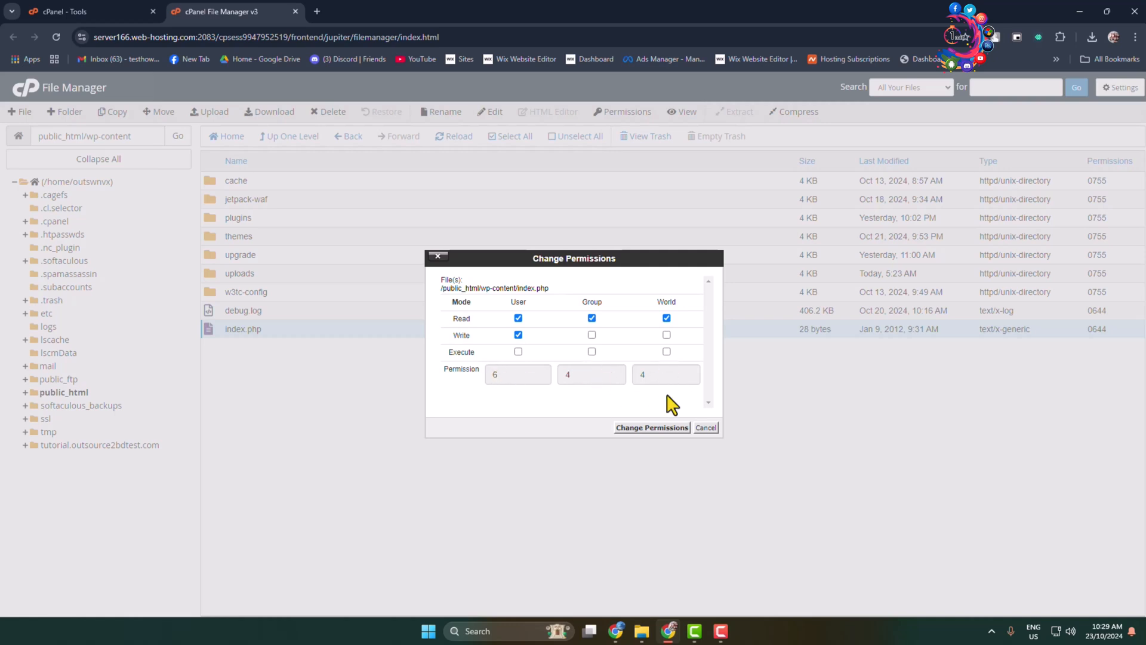
mouse_move(650, 427)
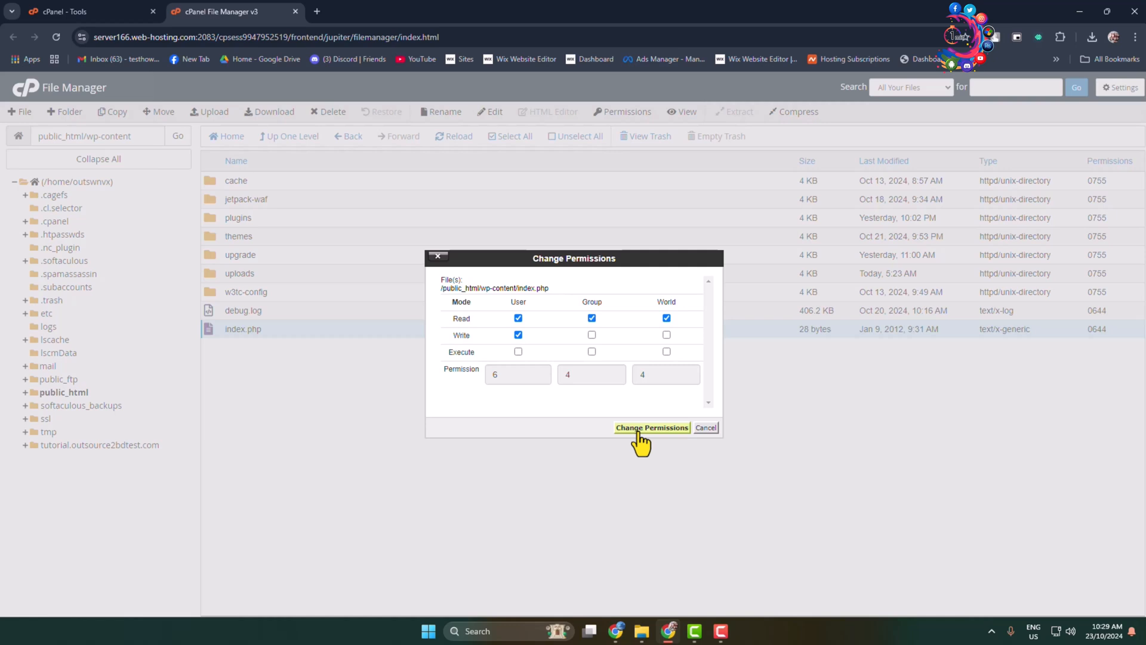
click(651, 427)
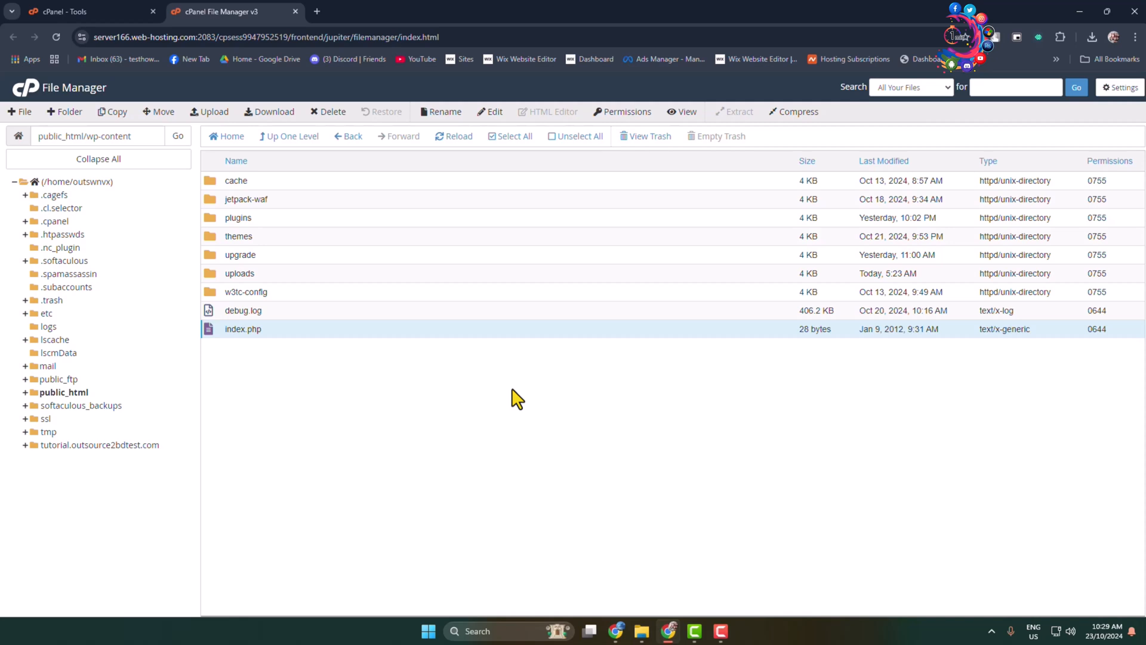
mouse_move(462, 176)
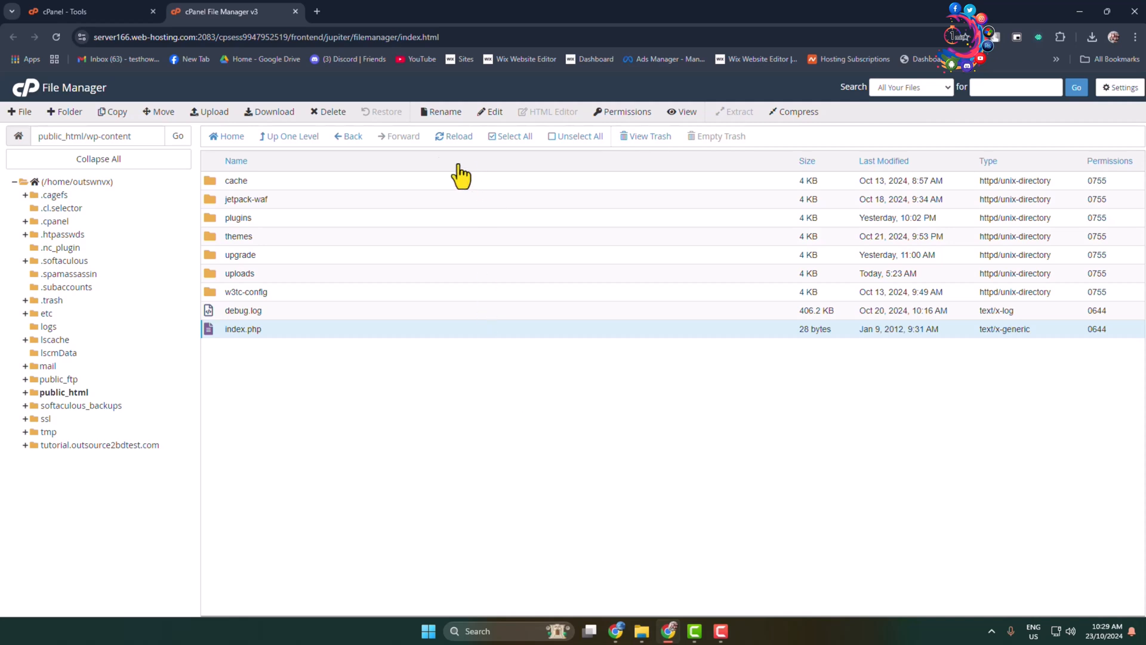
mouse_move(259, 128)
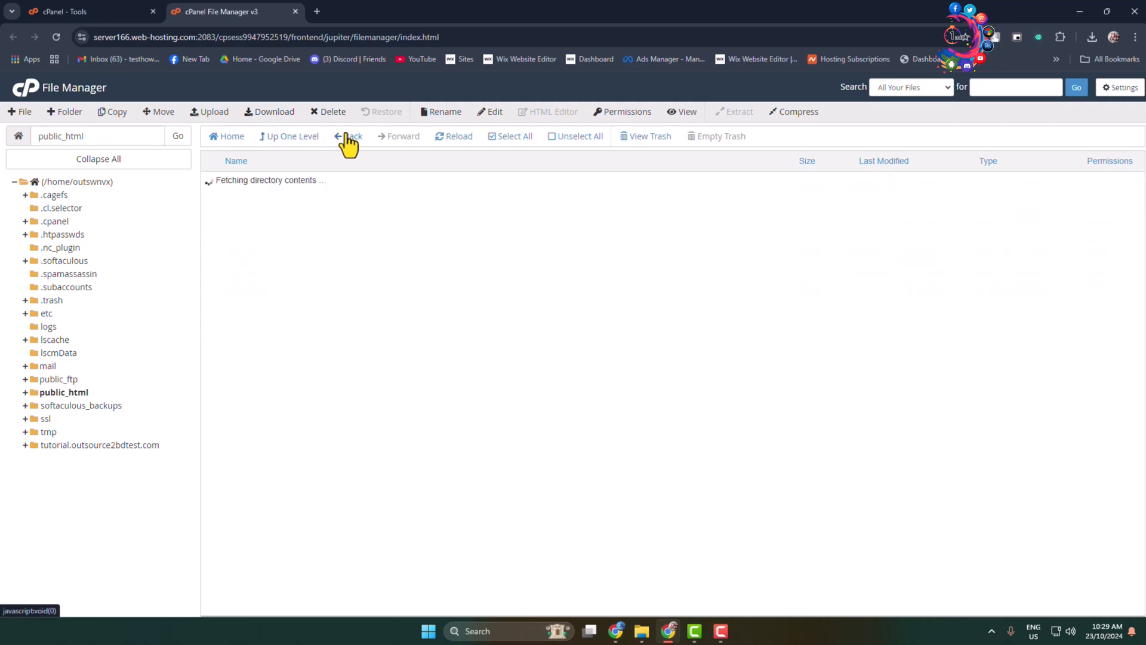
Return to public_html, open wp-content's permissions, and toggle world write to 757.
click(348, 136)
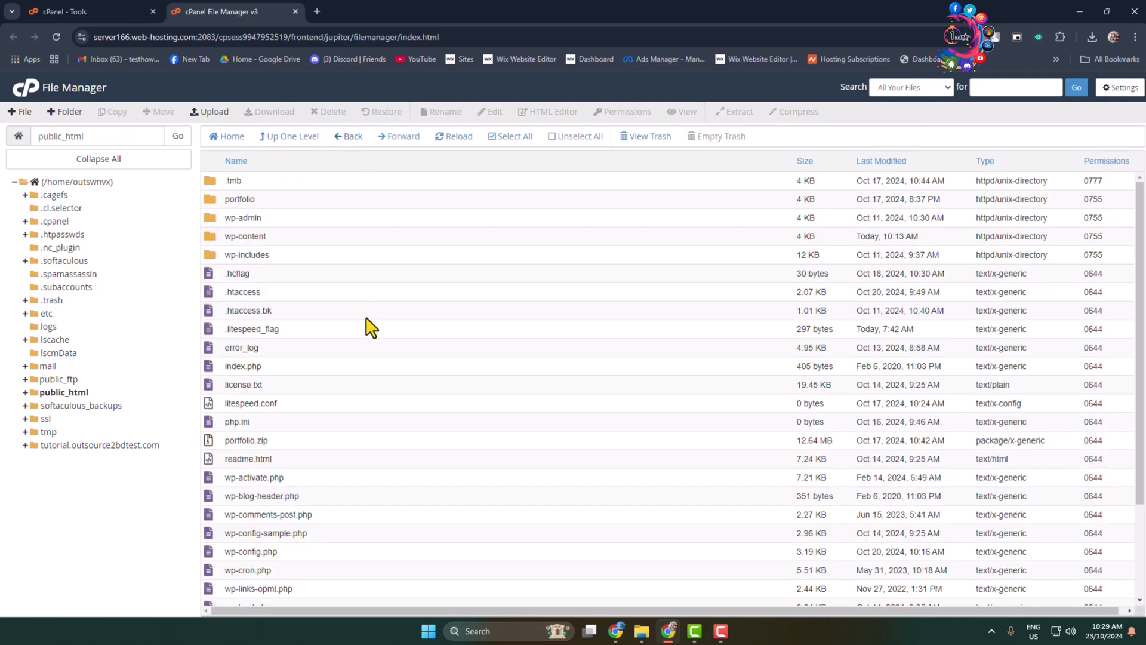
mouse_move(296, 284)
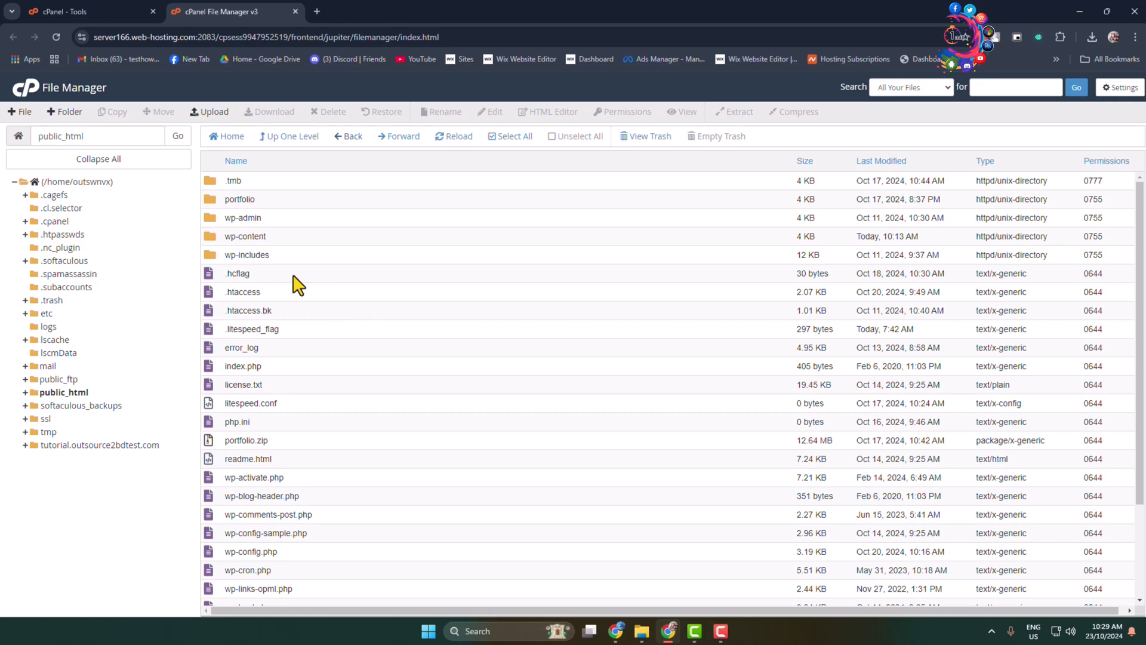
mouse_move(274, 249)
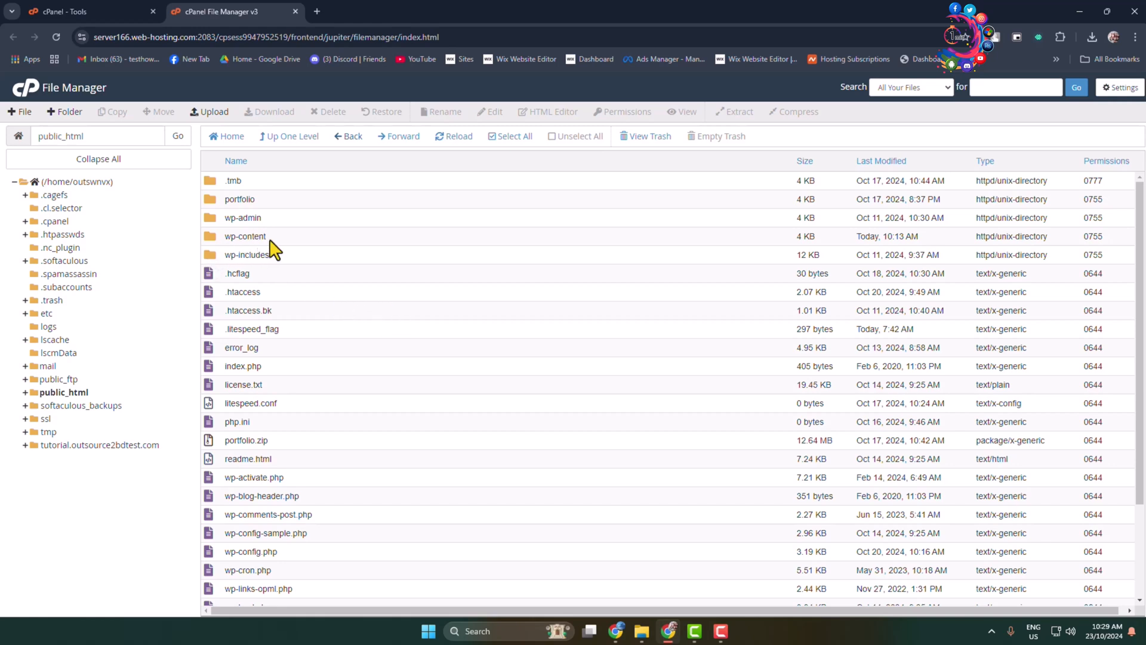
mouse_move(219, 245)
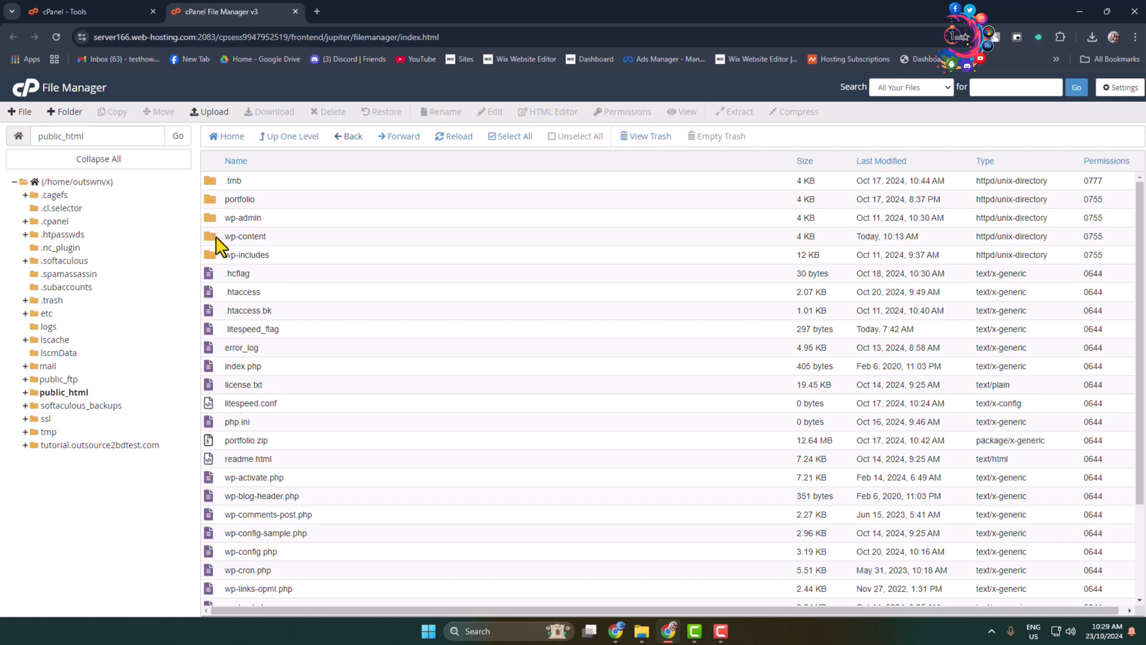
right_click(245, 235)
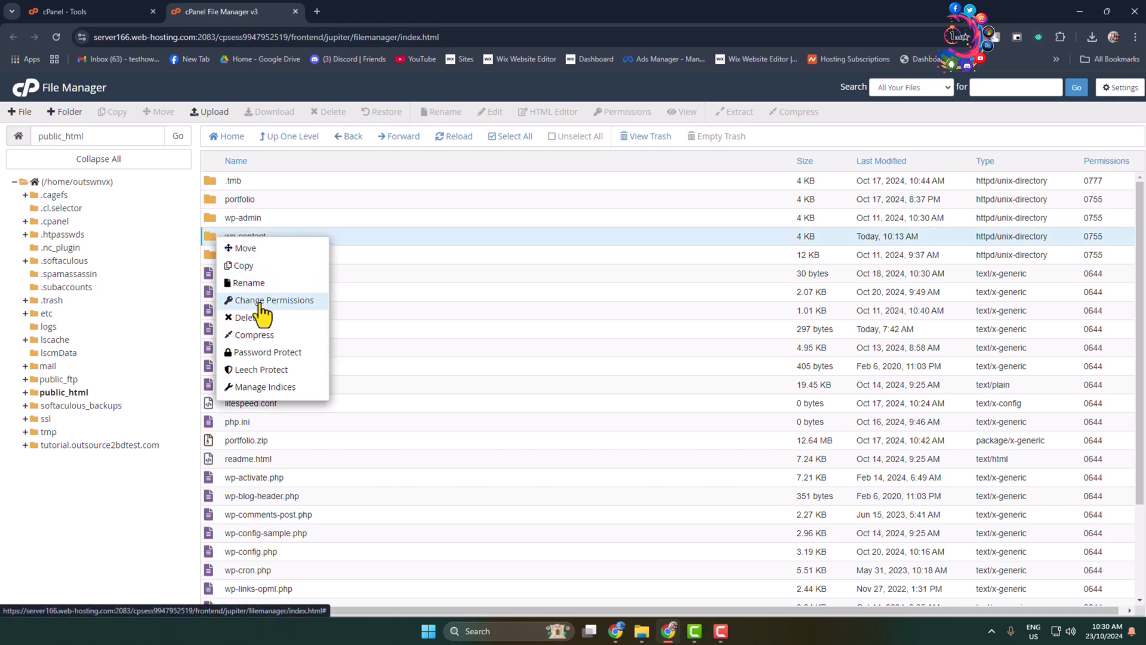
click(273, 300)
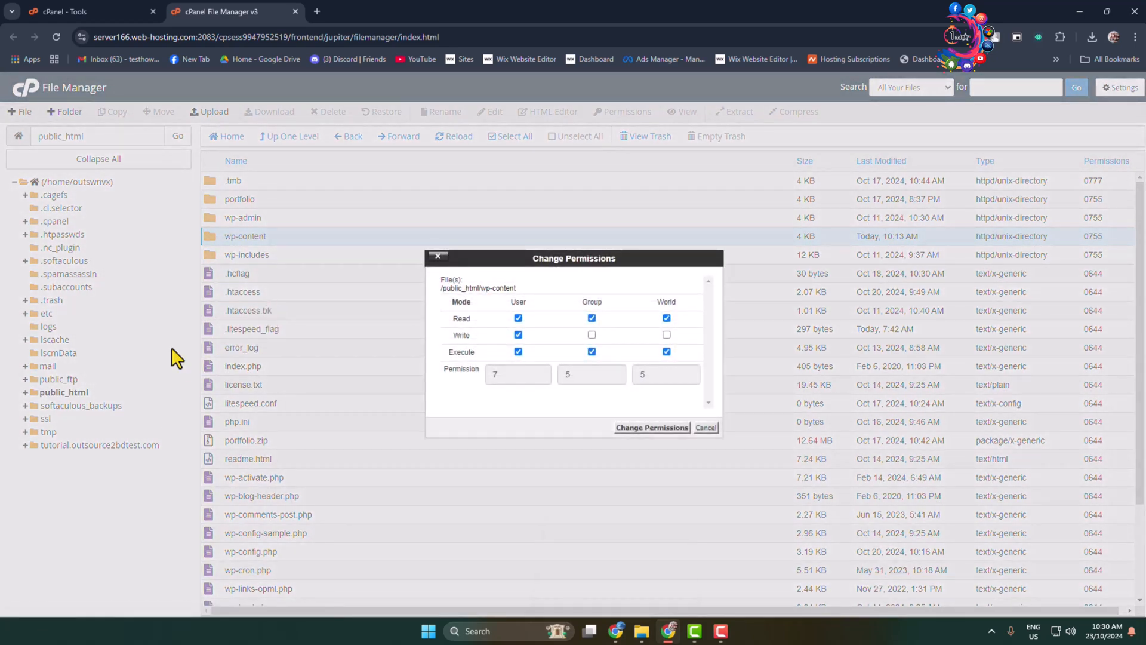
mouse_move(318, 248)
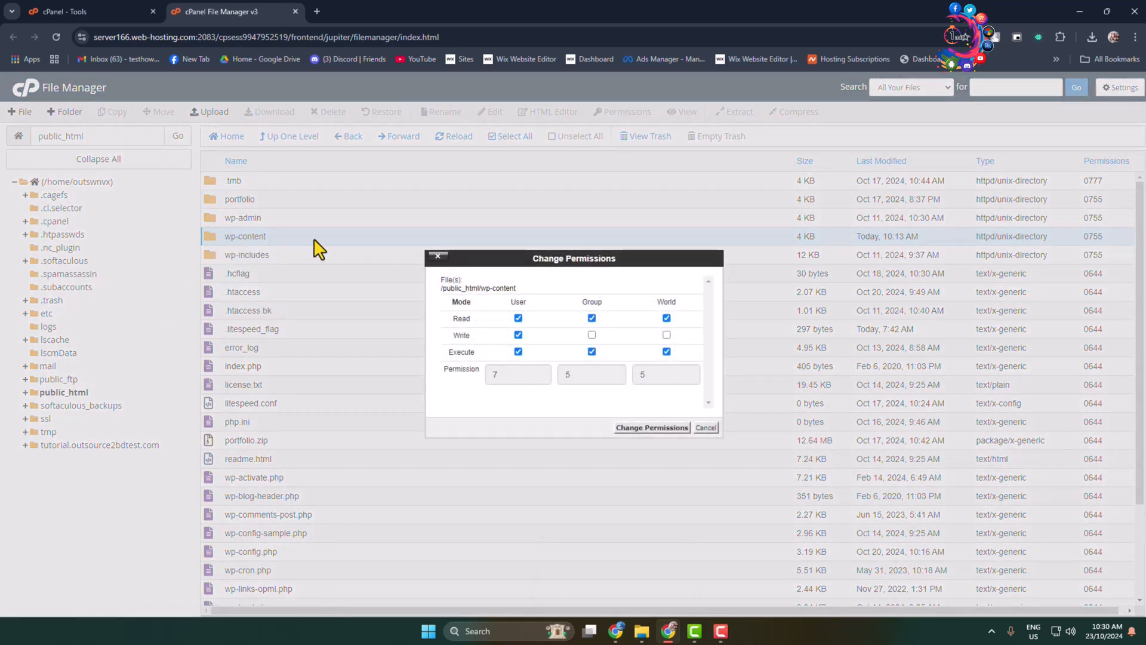
mouse_move(544, 265)
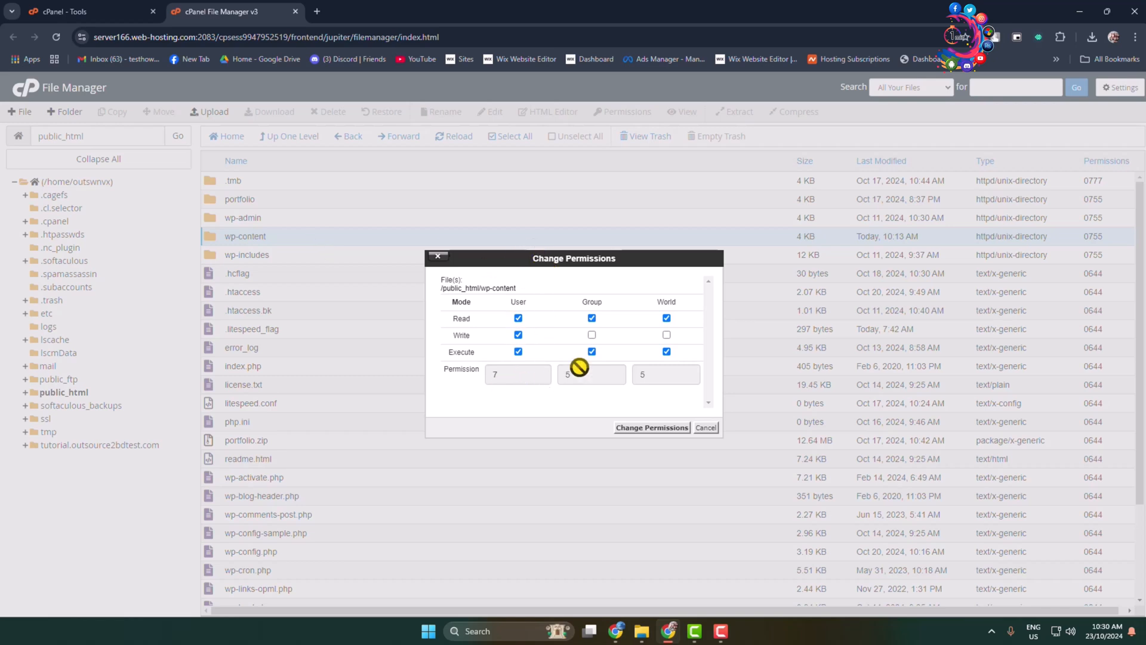
click(666, 334)
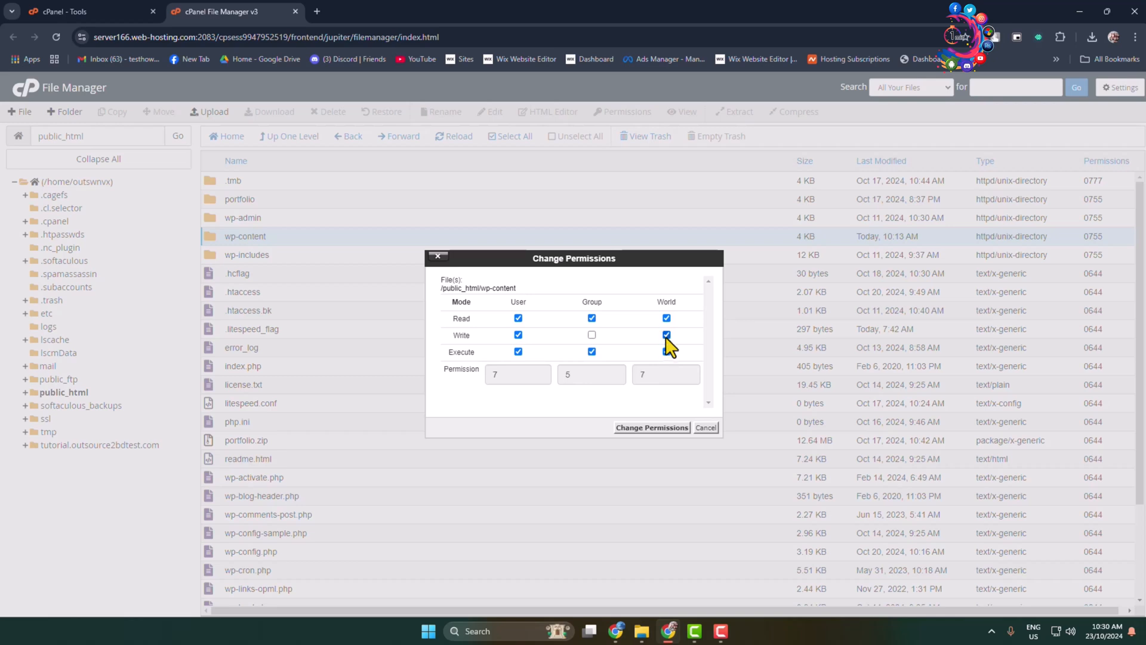
Toggle group write on and off, restore 755, and apply it to wp-content.
click(591, 335)
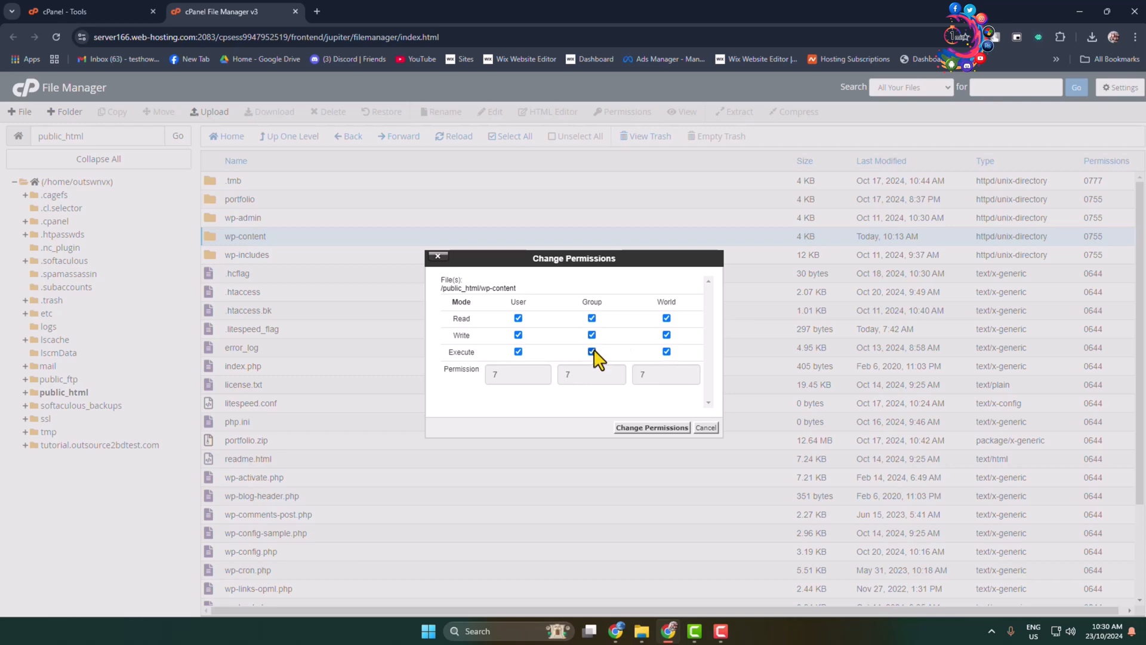
click(591, 352)
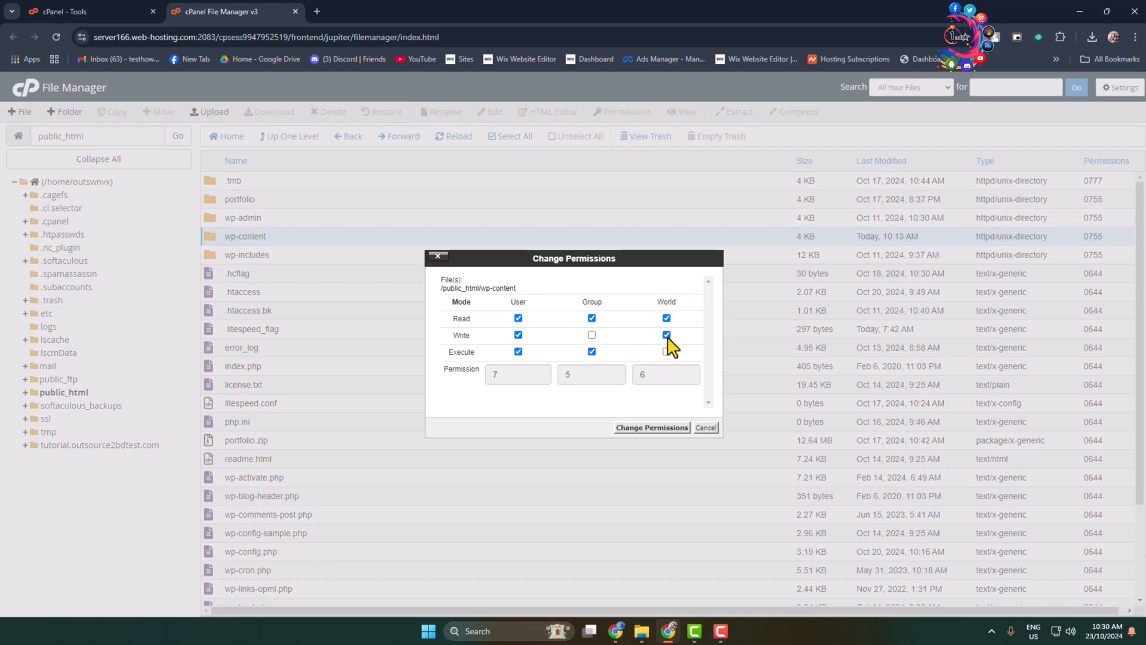
click(666, 335)
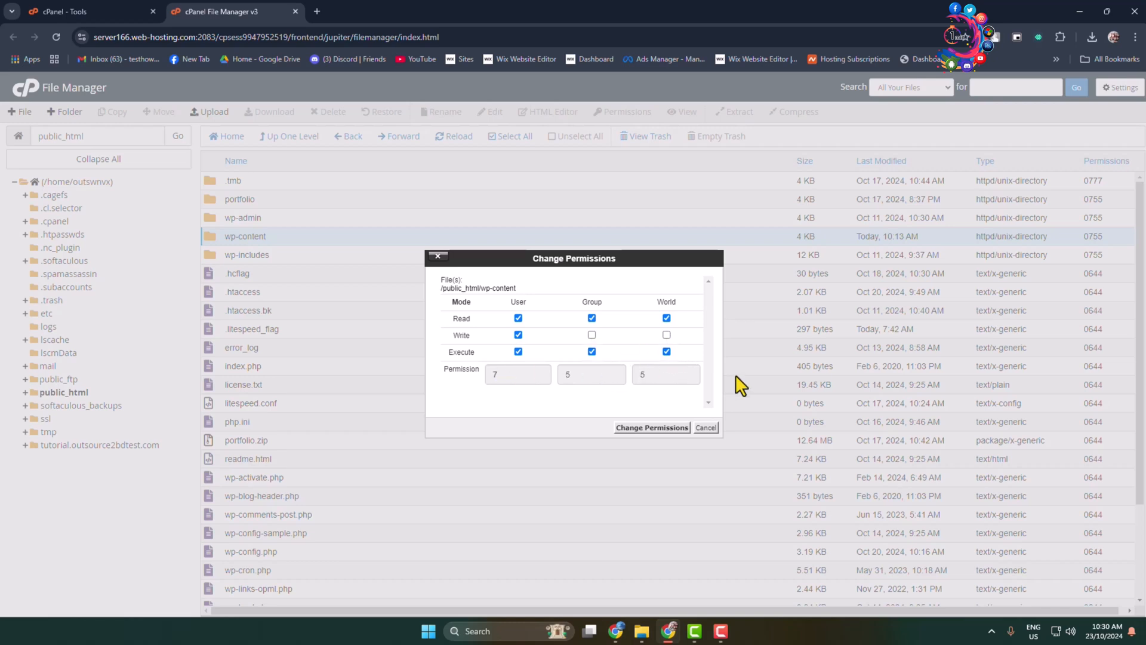
mouse_move(380, 290)
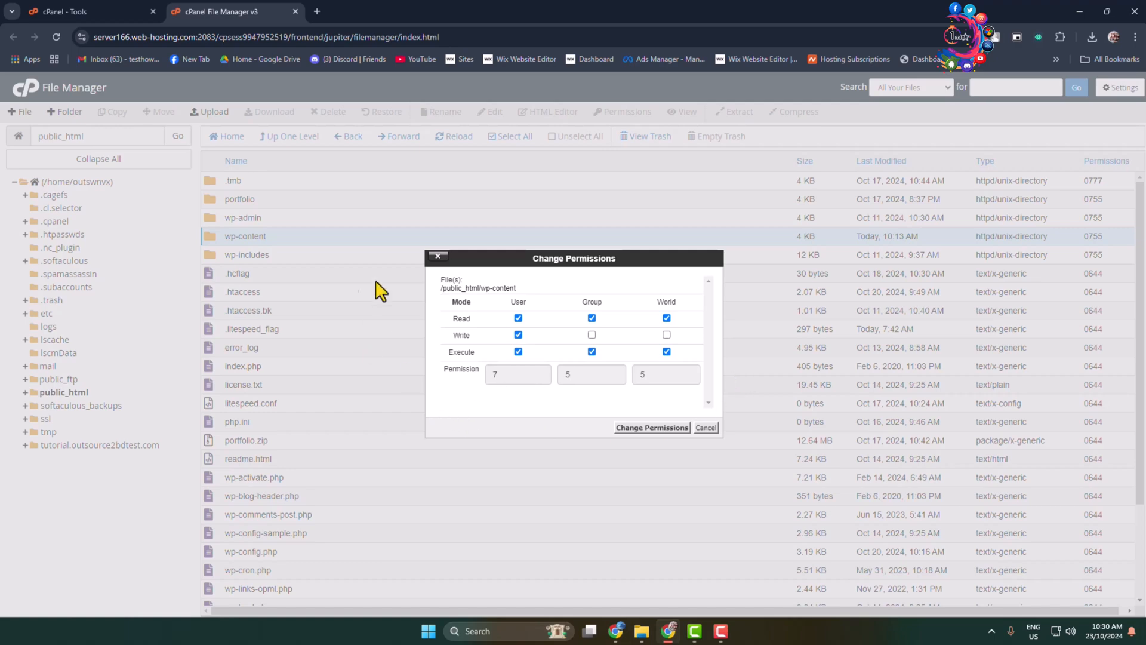
mouse_move(670, 417)
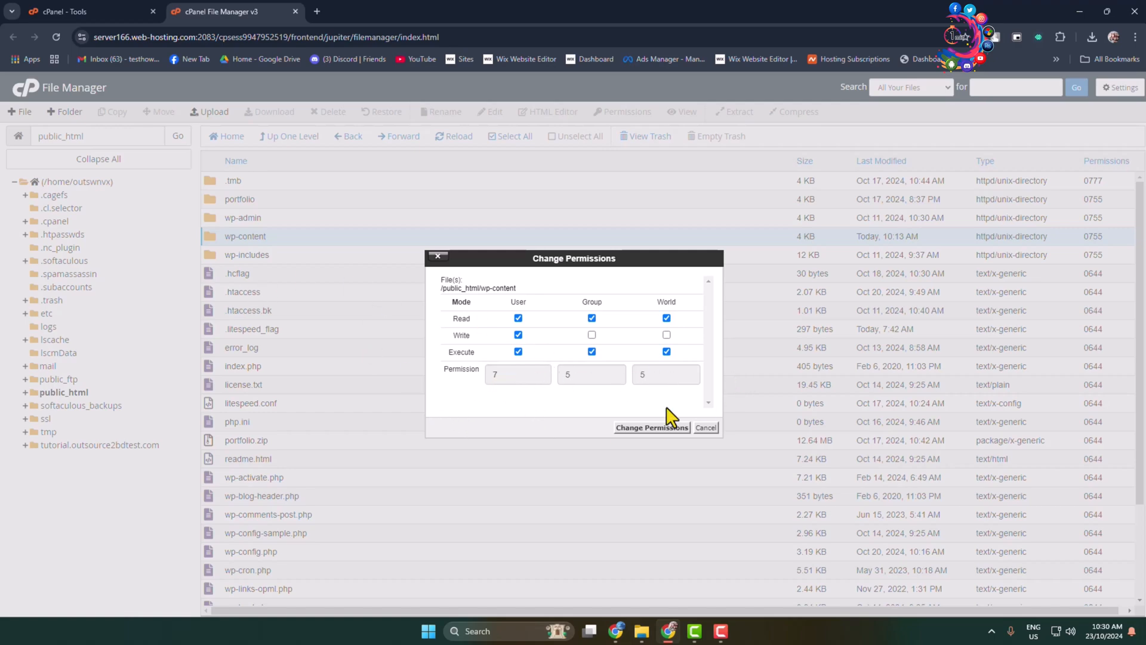
click(651, 427)
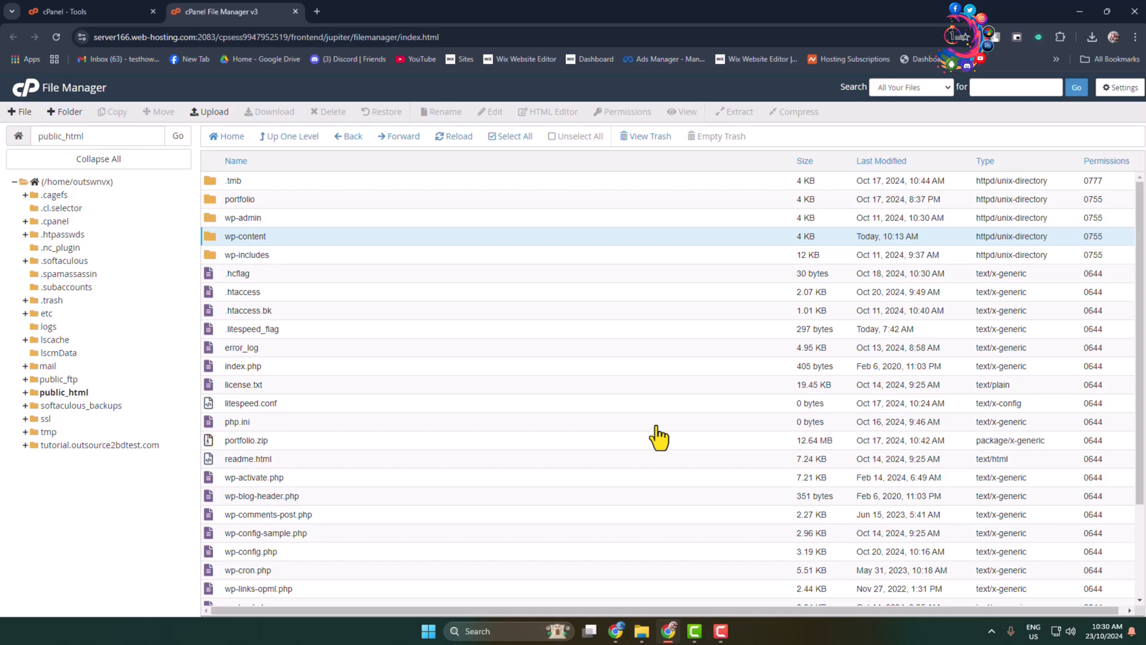